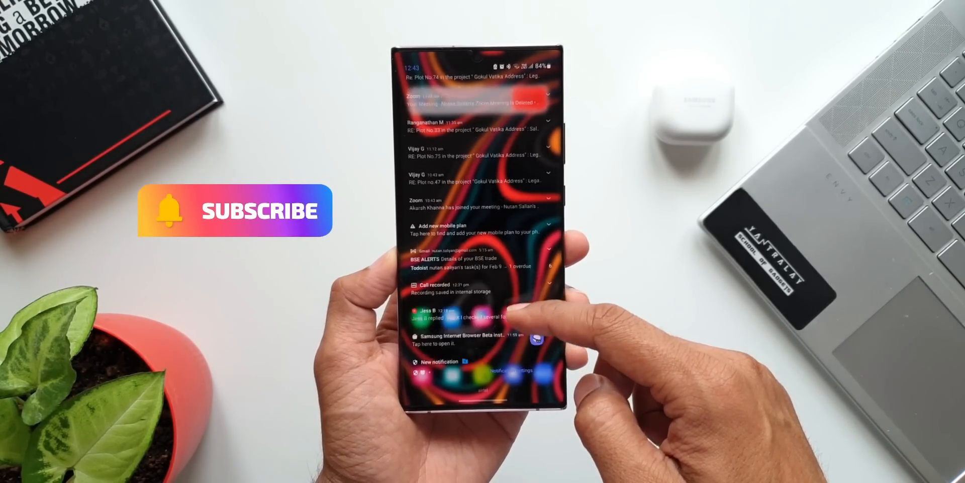
# Pull down the notification shade and open the 'Samsung Internet Browser Beta installed' notification.
pyautogui.scroll(-3)
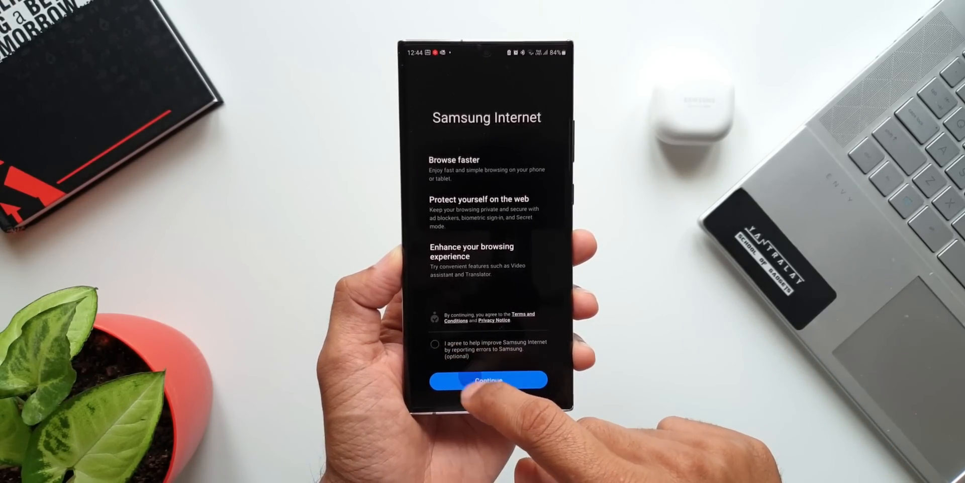
# Accept Samsung Internet Beta's welcome terms and view the stacked open tabs.
pyautogui.click(488, 380)
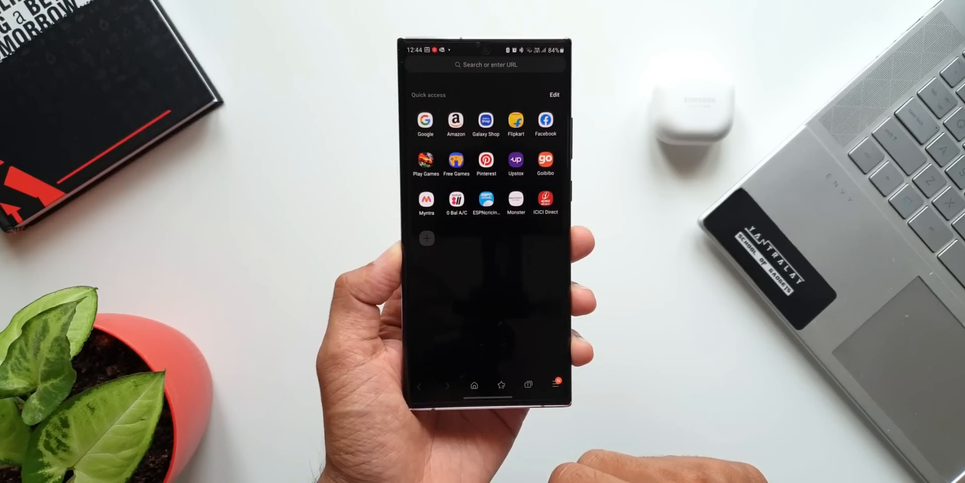
pyautogui.click(546, 385)
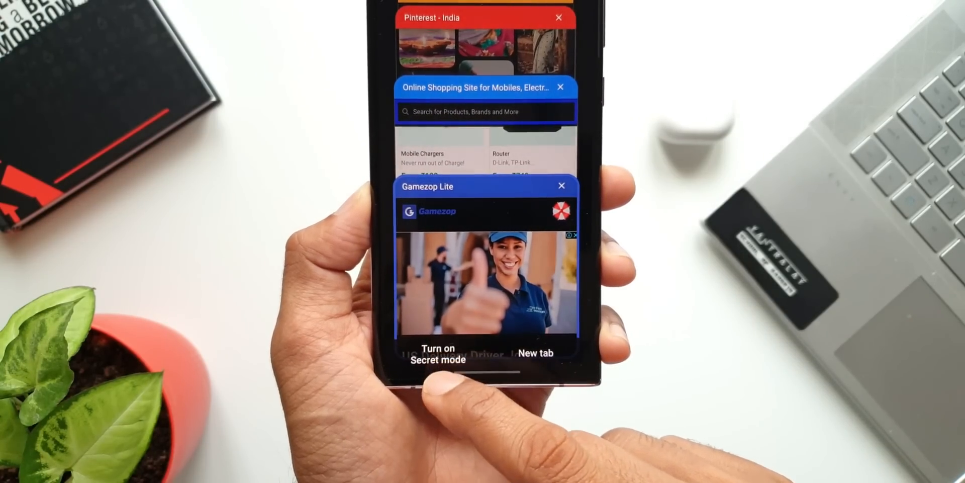
pyautogui.click(438, 354)
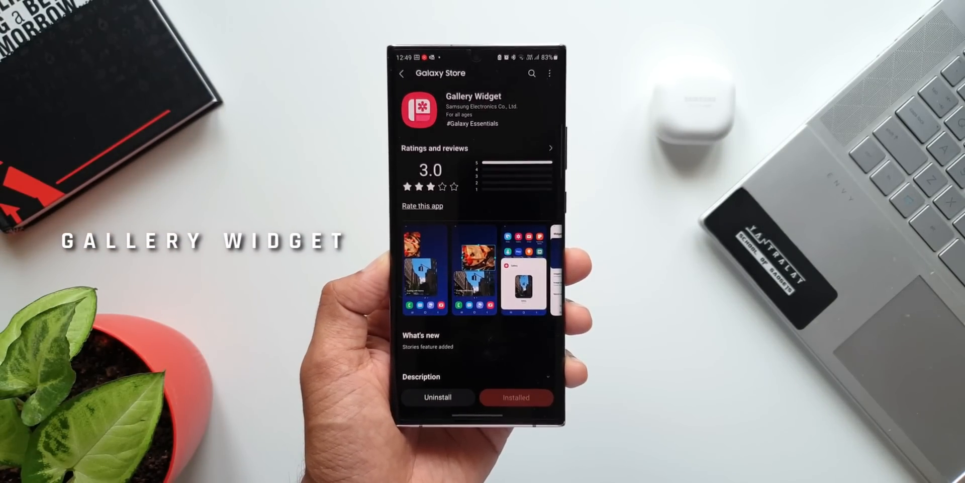
# Save a Gallery Widget showing all stories, centred and filling the frame.
pyautogui.scroll(-3)
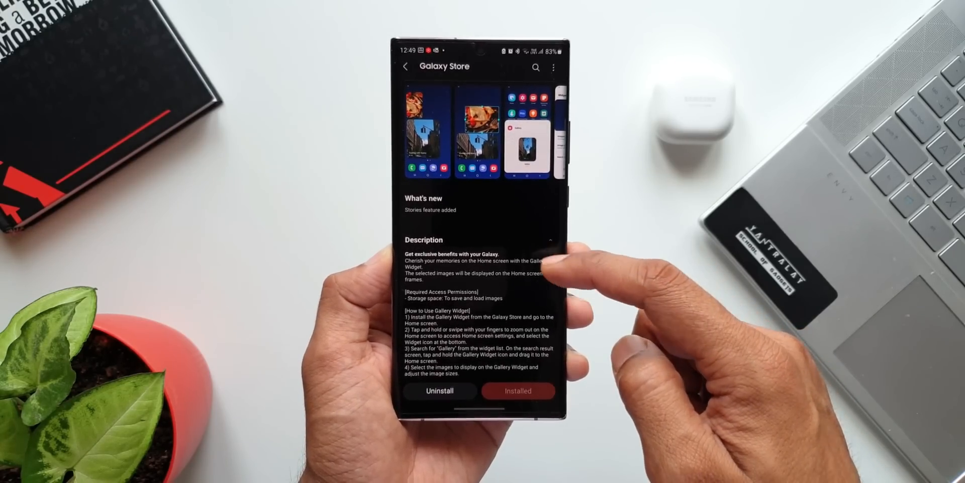
pyautogui.scroll(-3)
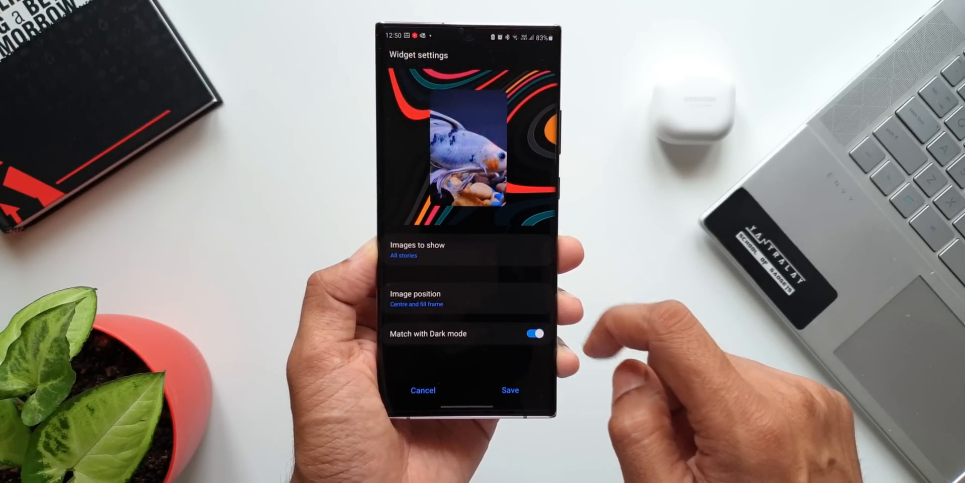
pyautogui.click(417, 250)
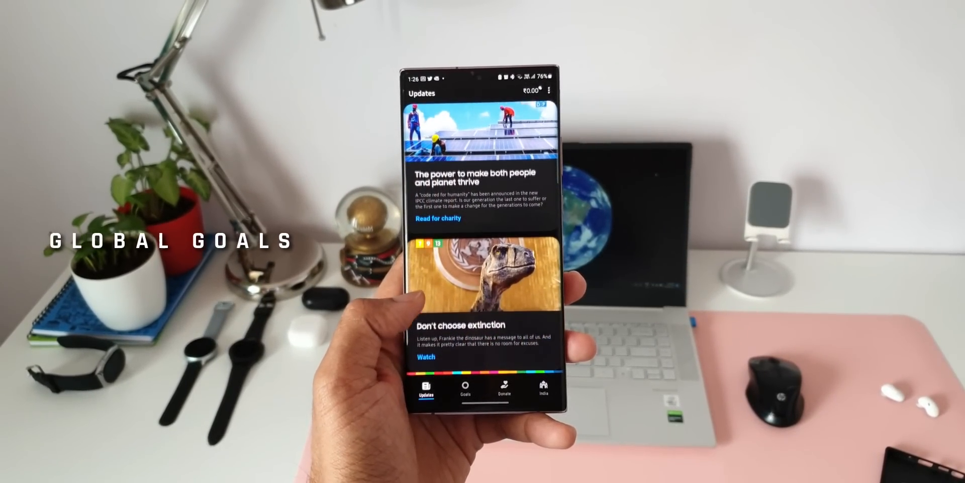
# Collect ₹0.62 for a watched video, then browse the Donate page totals.
pyautogui.scroll(-3)
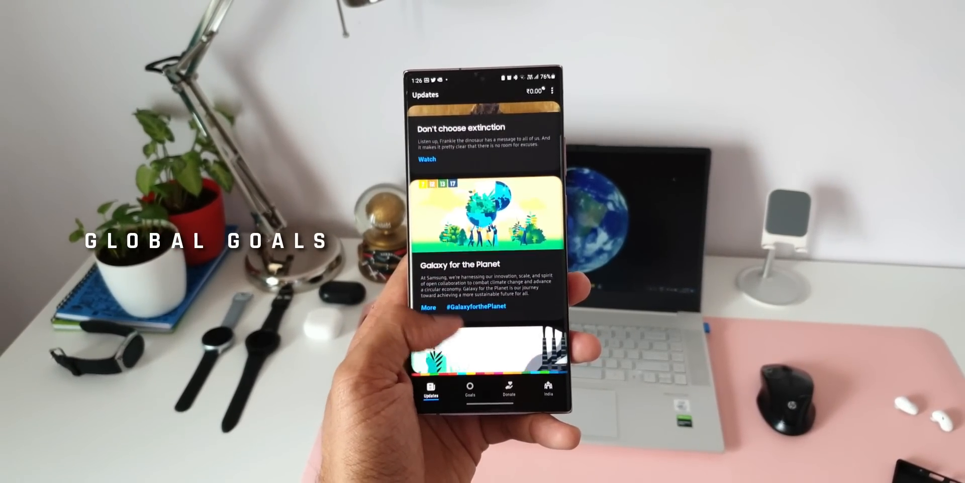
pyautogui.scroll(-3)
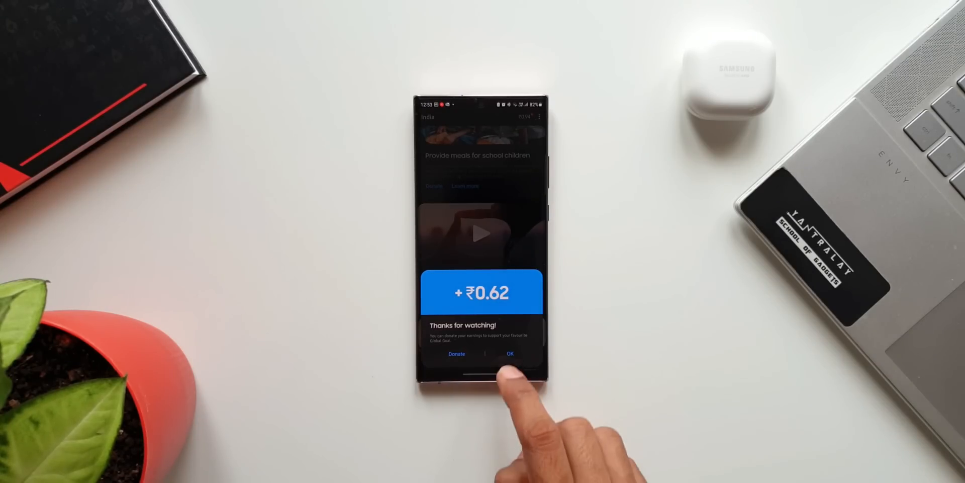
pyautogui.click(510, 353)
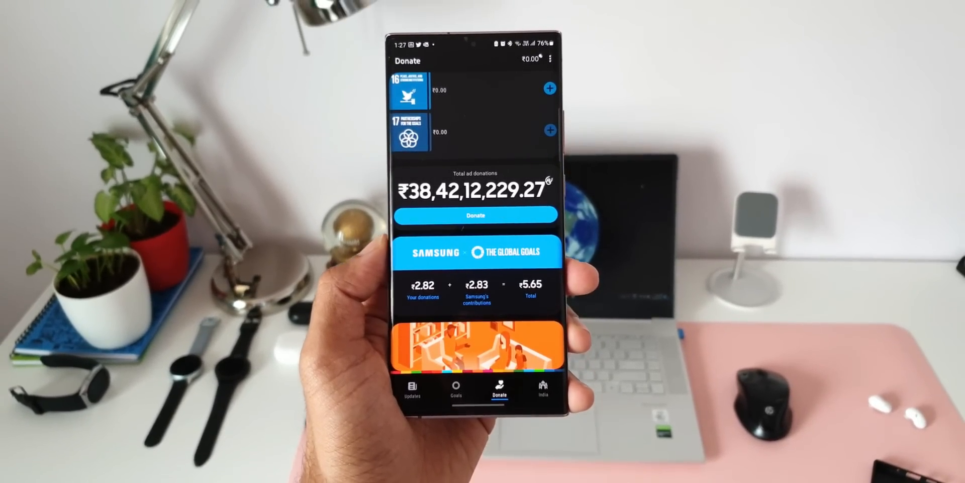
pyautogui.scroll(-3)
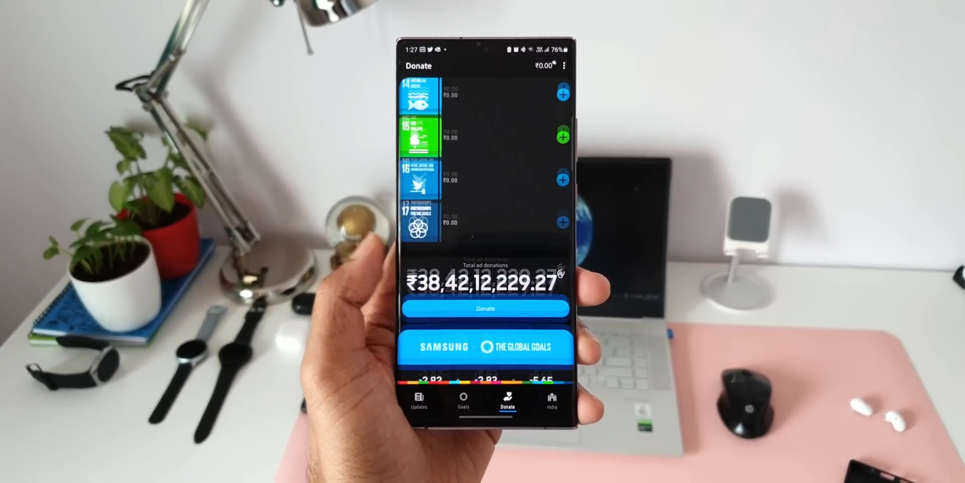
pyautogui.scroll(-3)
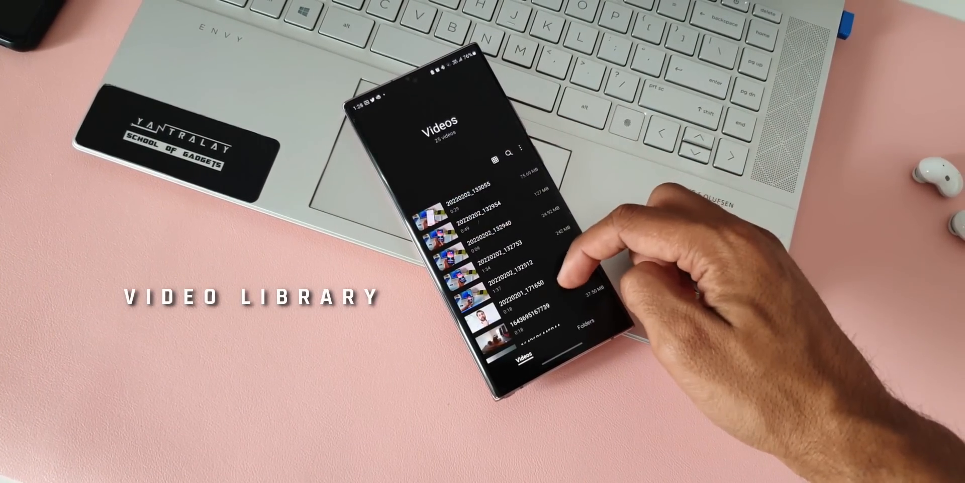
# Browse Video Library clips as thumbnails, then as a detailed list, then by folder.
pyautogui.scroll(-3)
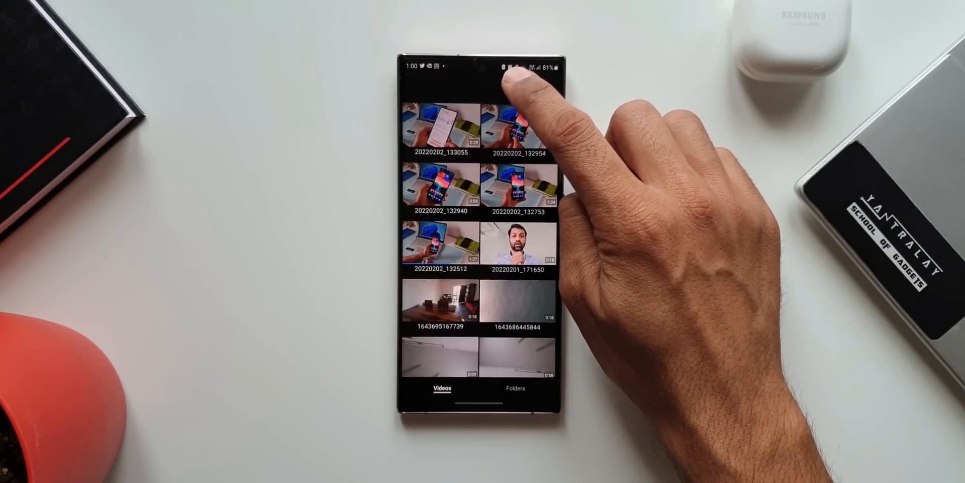
pyautogui.click(518, 78)
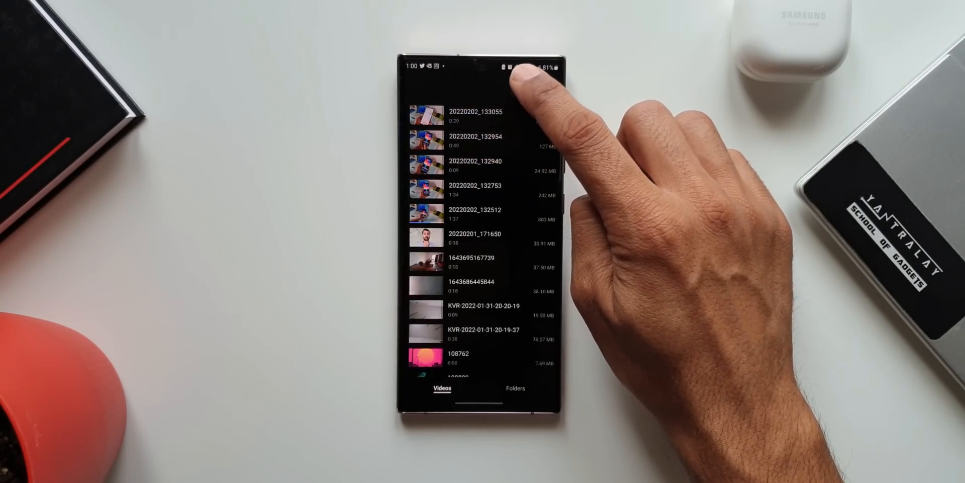
pyautogui.click(516, 389)
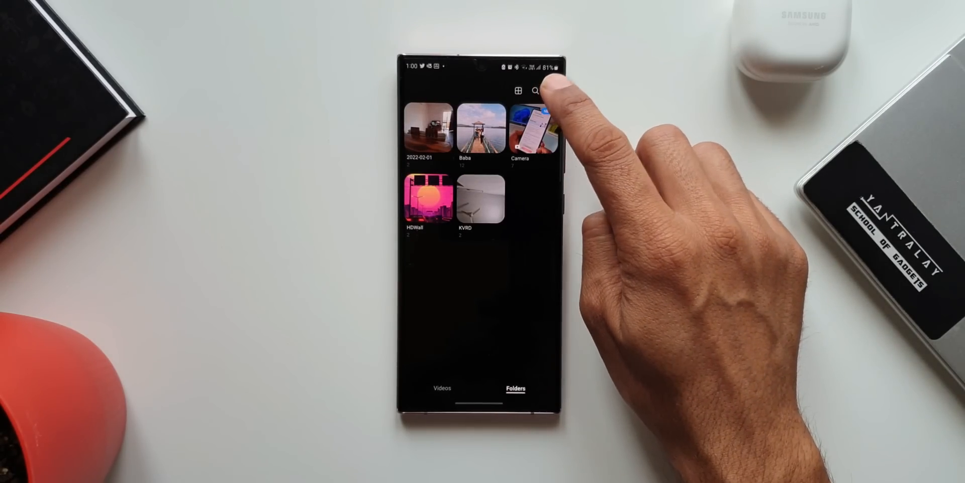
# Start and cancel a new video folder, then return to the all-videos thumbnail grid.
pyautogui.click(553, 91)
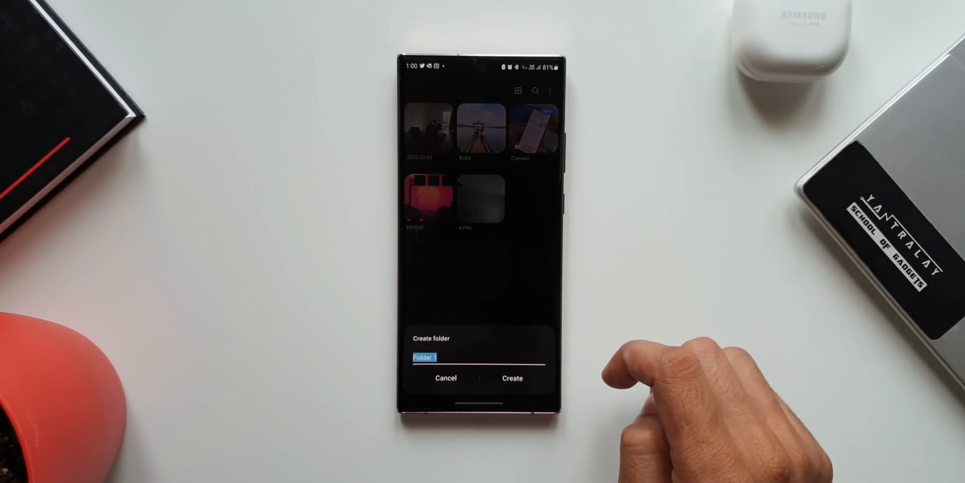
pyautogui.click(445, 377)
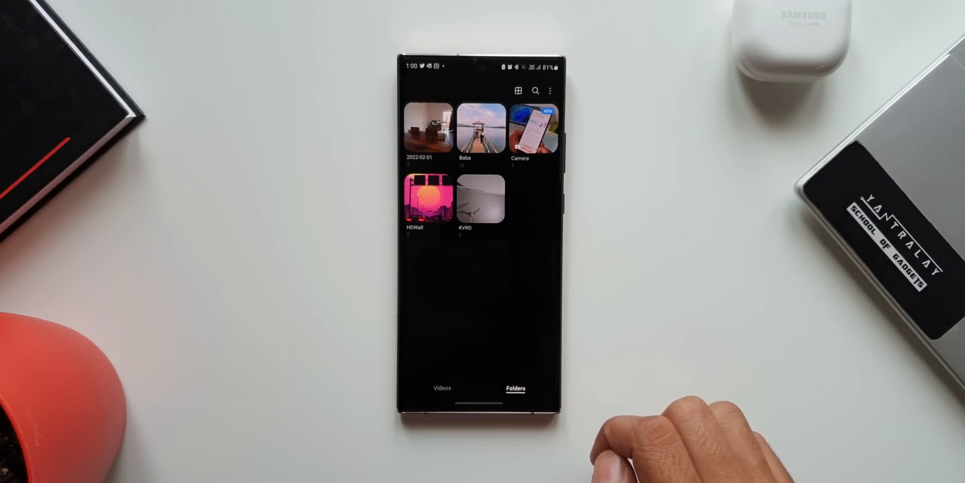
pyautogui.click(441, 387)
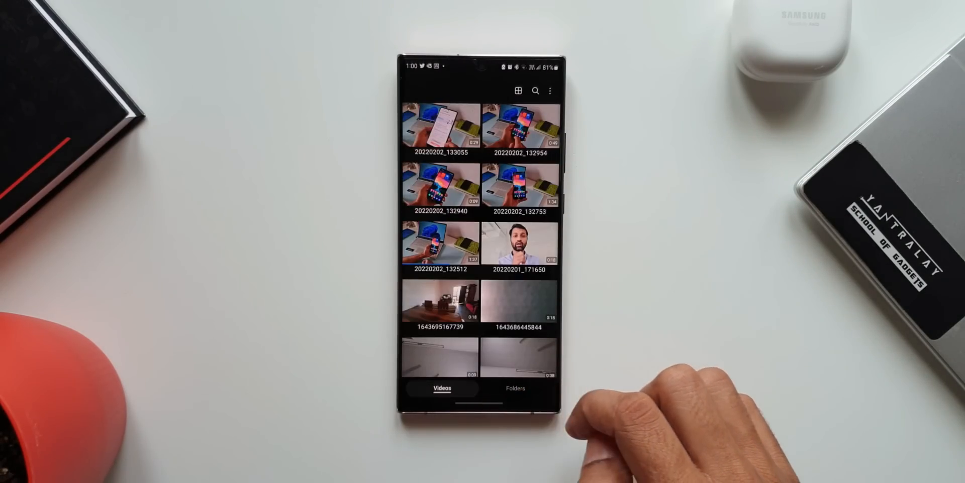
pyautogui.scroll(-3)
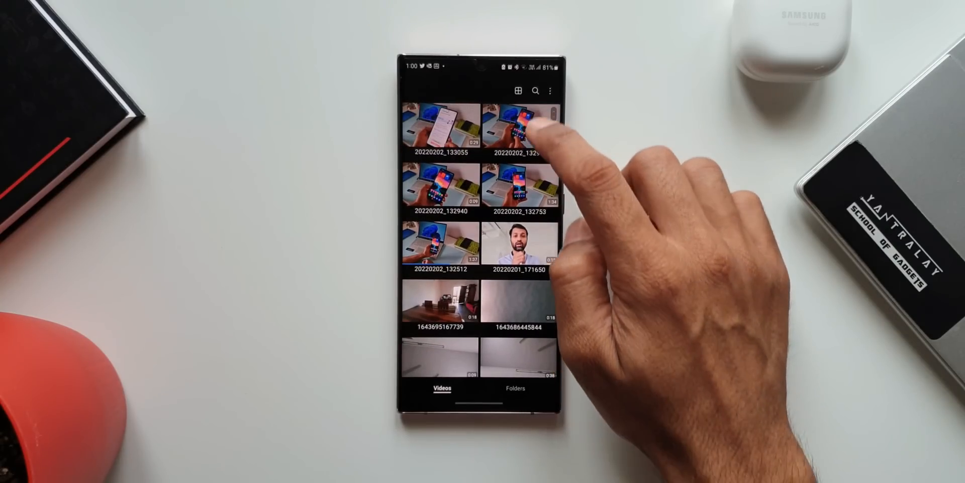
pyautogui.click(519, 90)
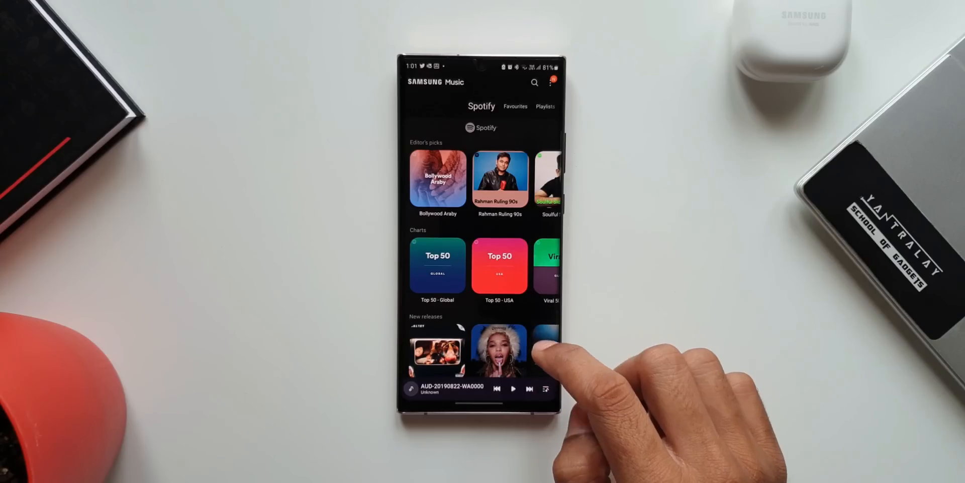
# Browse the Favourites and Albums sections of Samsung Music.
pyautogui.click(515, 106)
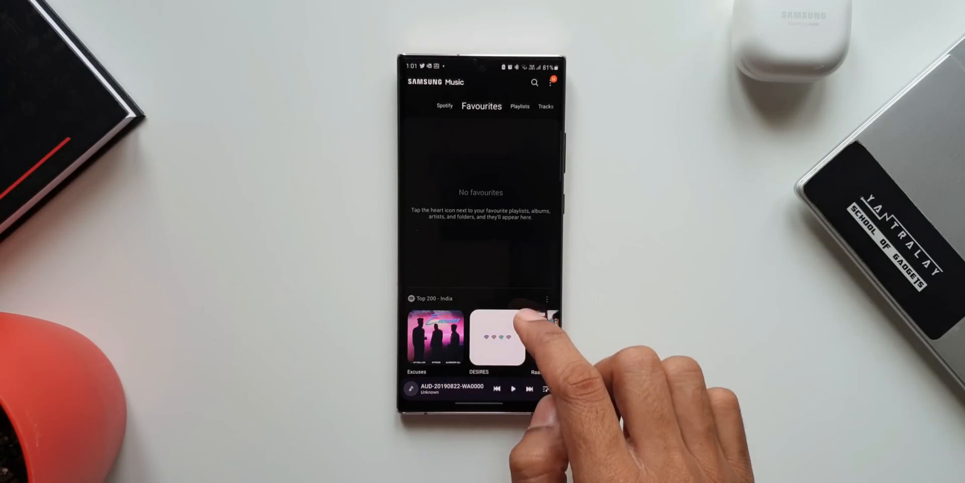
pyautogui.click(546, 106)
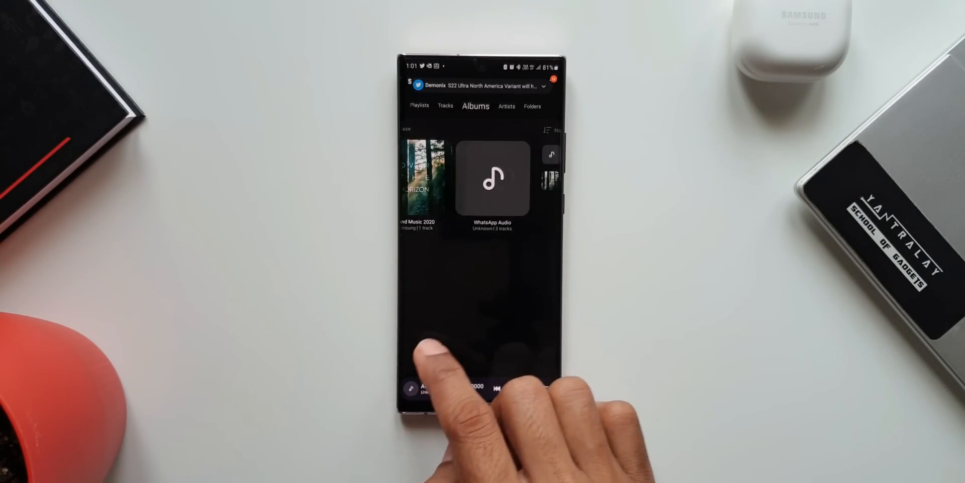
pyautogui.click(532, 105)
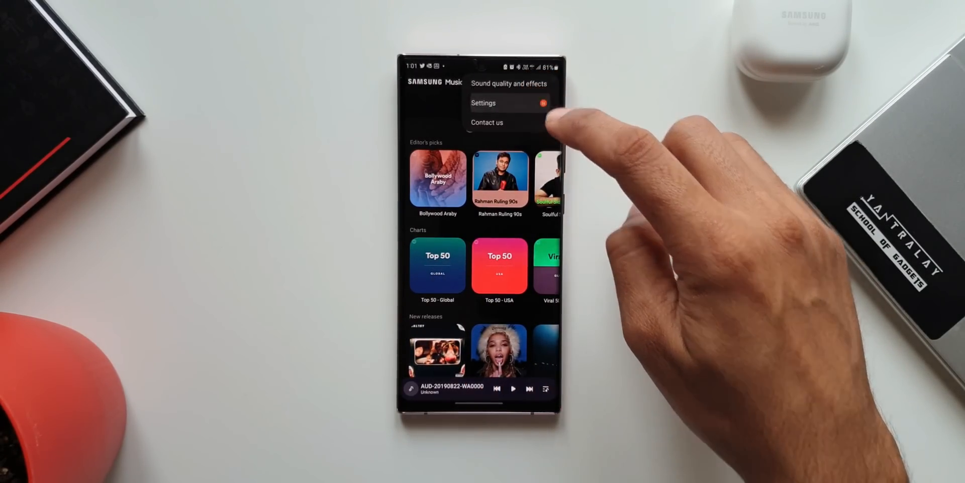
# In Samsung Music settings, turn on Allow external devices to start playback.
pyautogui.click(483, 103)
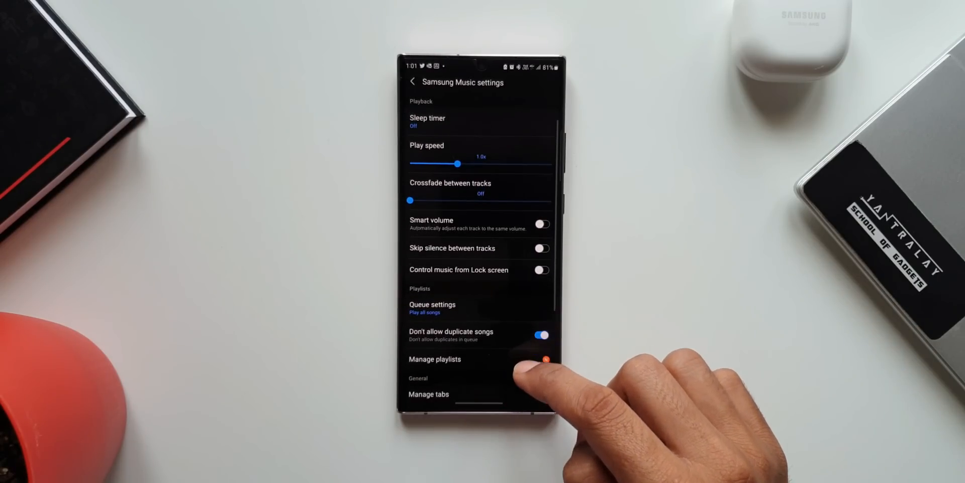
pyautogui.scroll(-3)
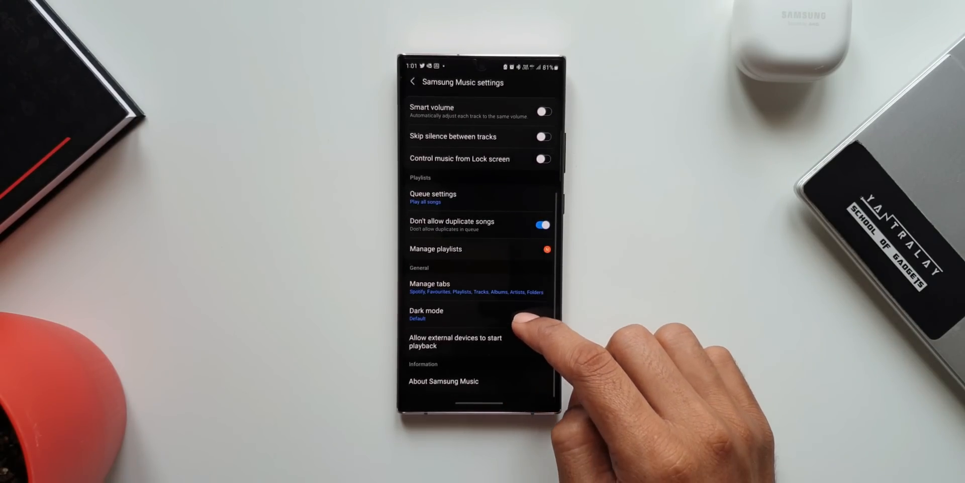
pyautogui.click(541, 341)
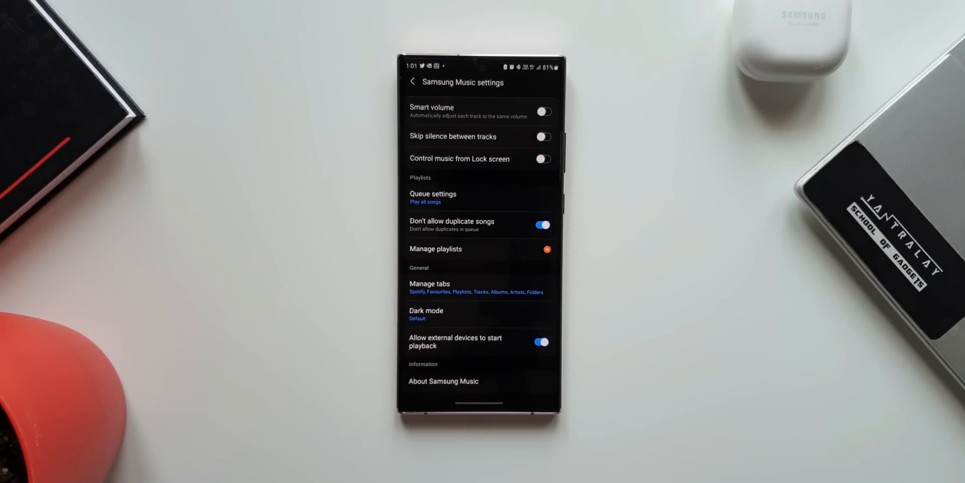
pyautogui.scroll(-3)
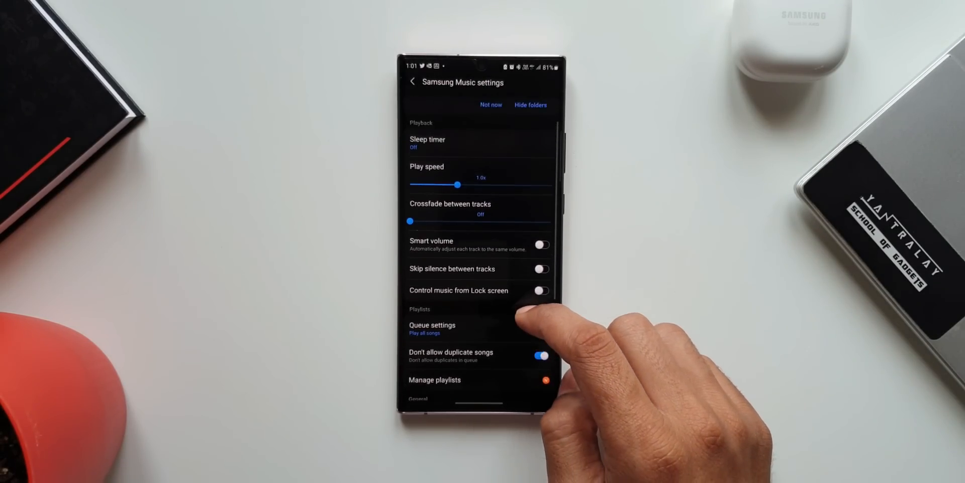
pyautogui.scroll(-3)
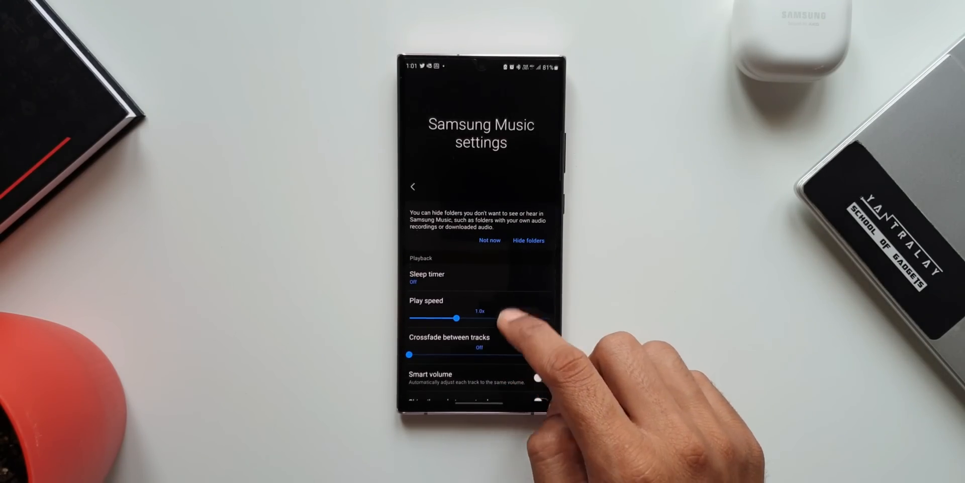
pyautogui.scroll(-3)
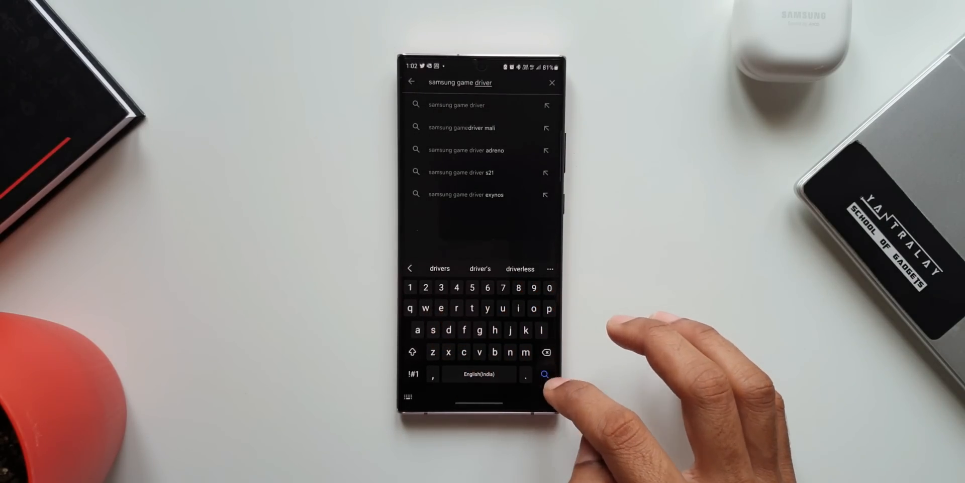
# Search Play Store for 'samsung game driver' and view the Samsung GameDriver - Mali listing.
pyautogui.click(544, 373)
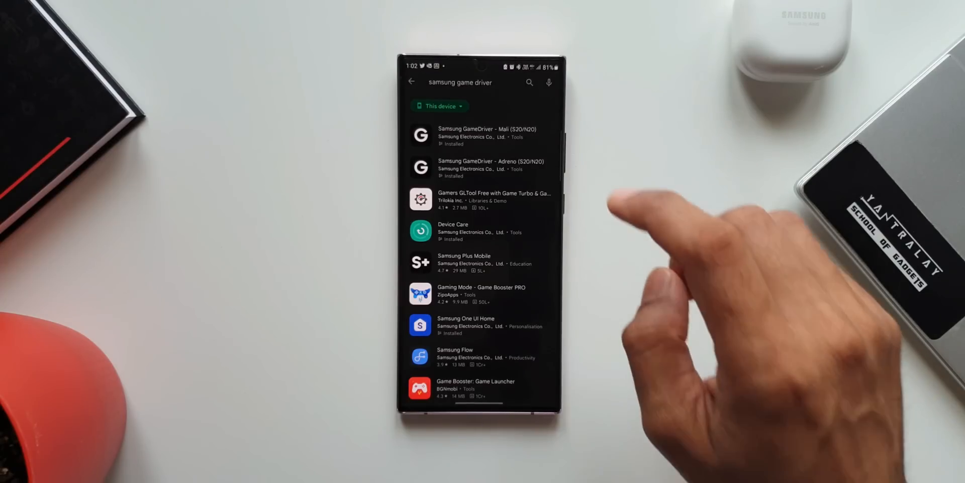
pyautogui.click(481, 133)
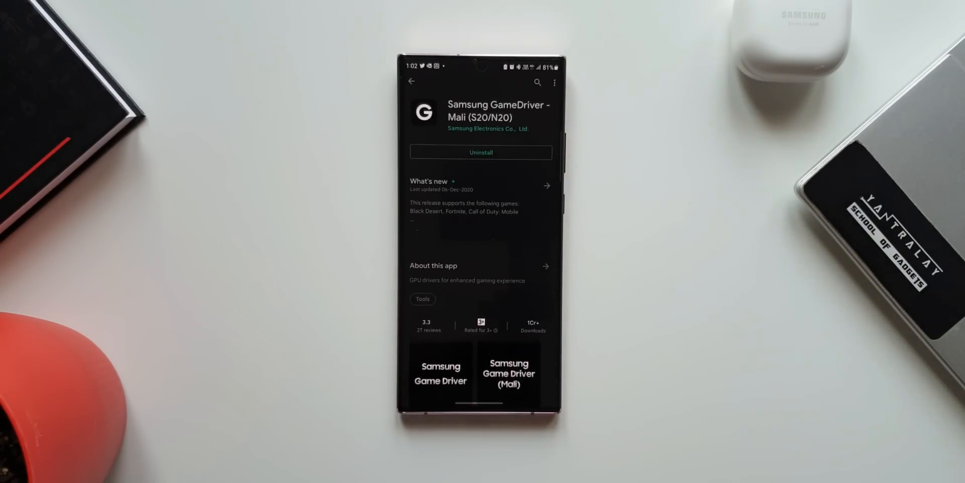
pyautogui.scroll(-3)
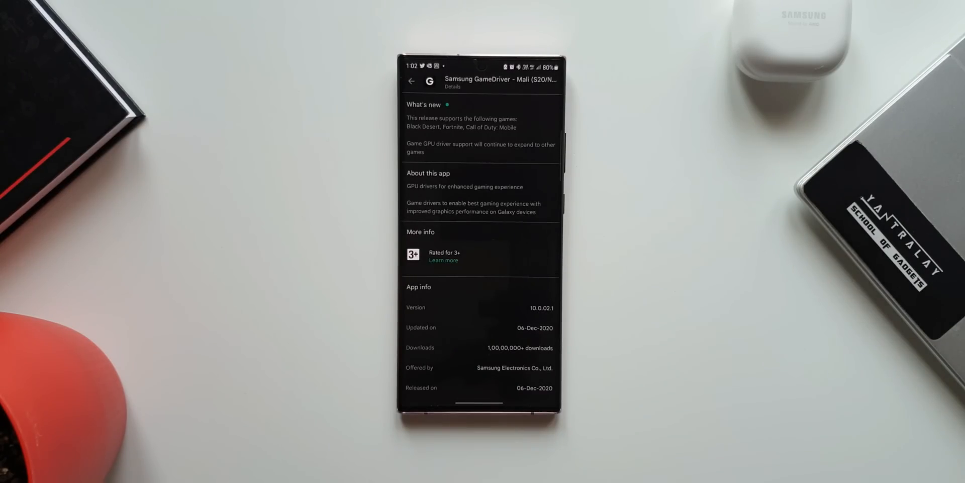
pyautogui.scroll(-3)
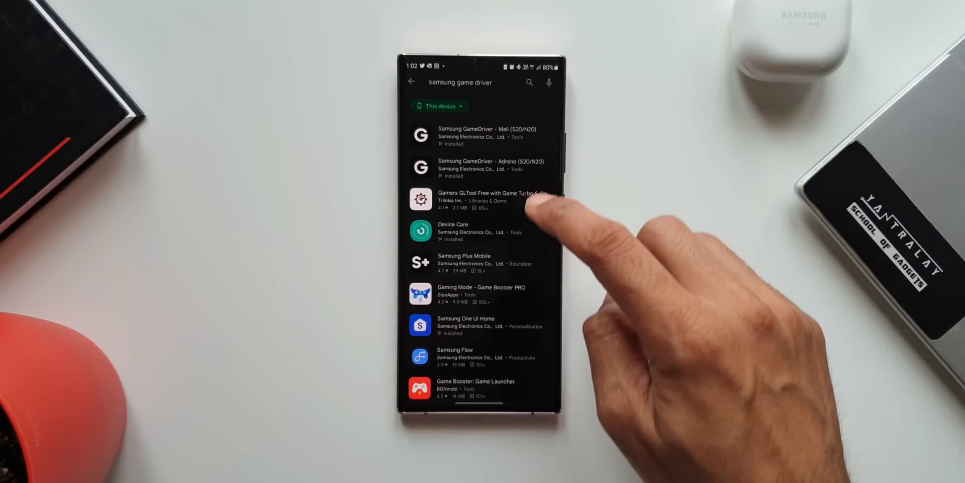
# View the Samsung GameDriver - Adreno listing, then reopen the Mali listing.
pyautogui.click(481, 168)
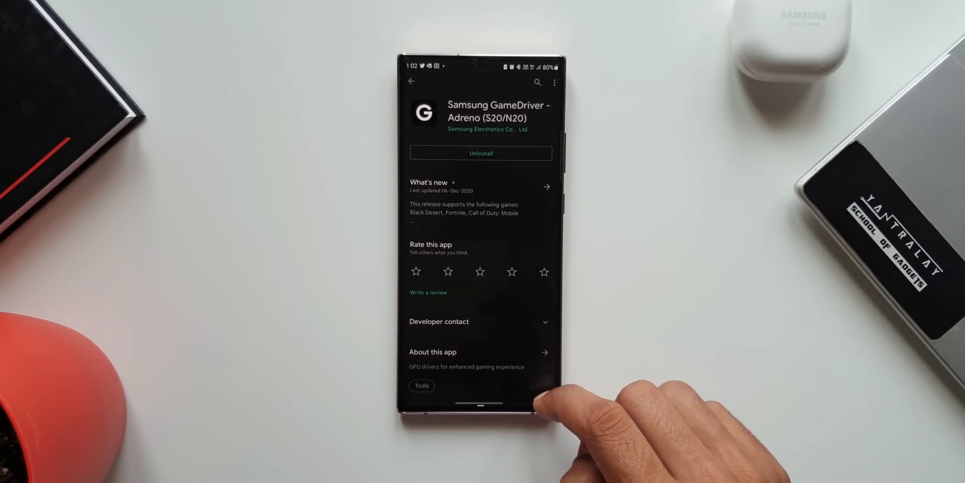
pyautogui.scroll(-3)
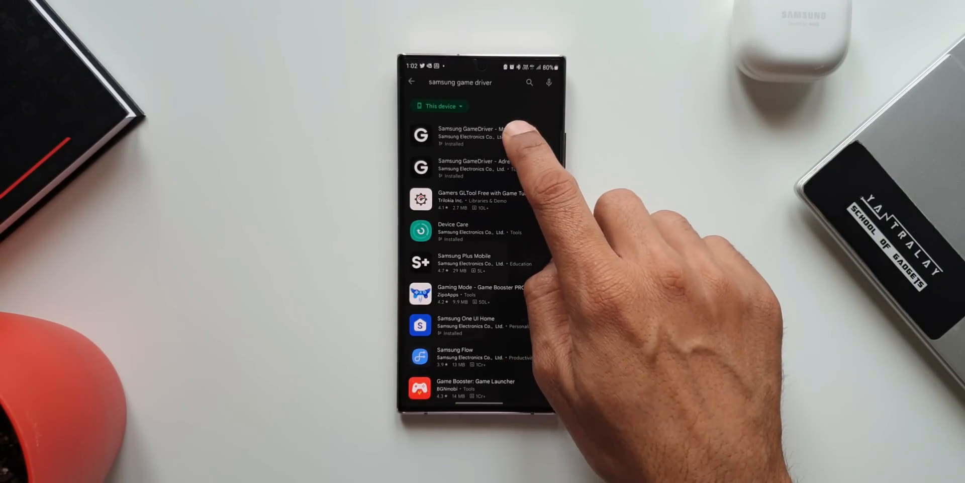
pyautogui.click(470, 133)
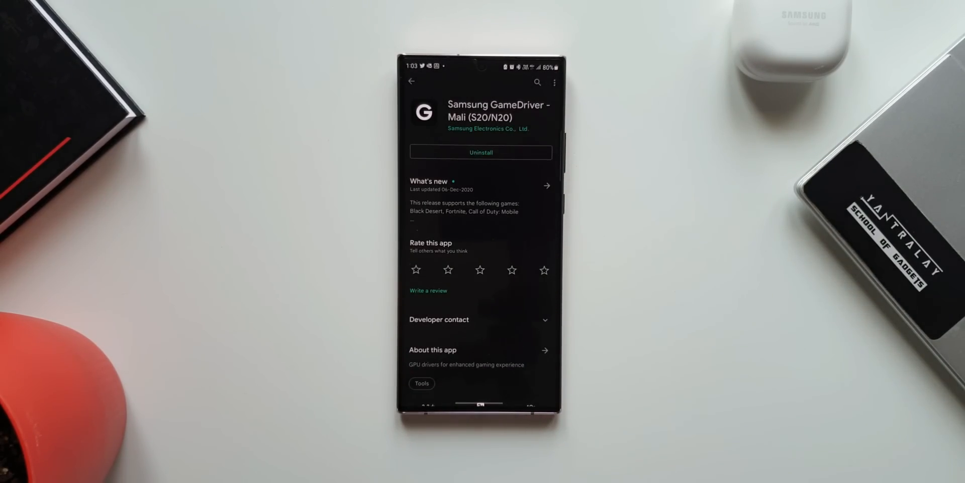